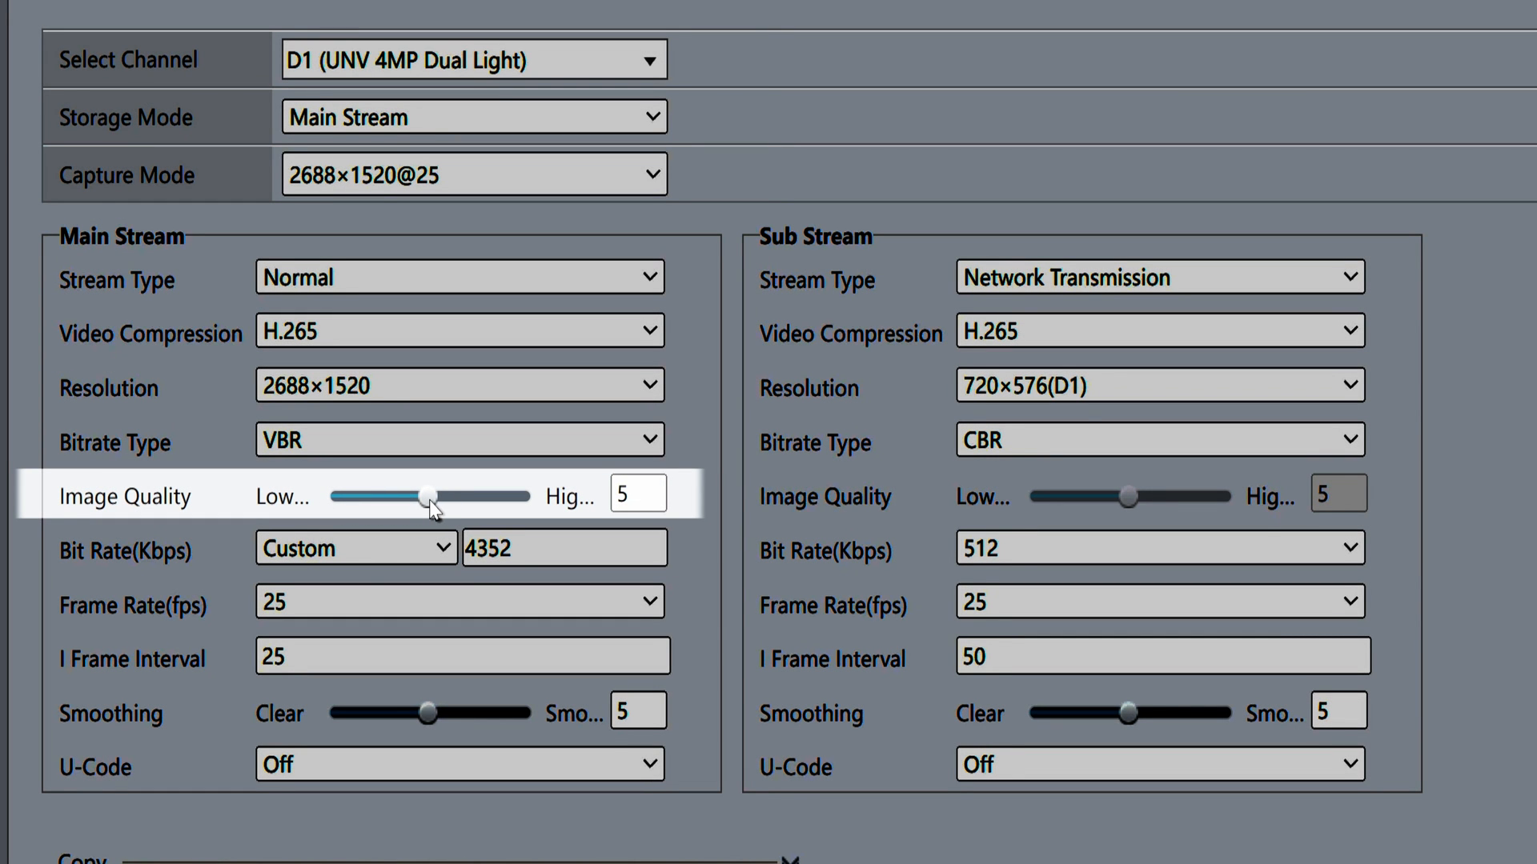
Adjust the Main Stream image quality slider from 5 down to 3, then up to 7.
{"action": "left_click_drag", "start_coordinate": [434, 497], "coordinate": [375, 496]}
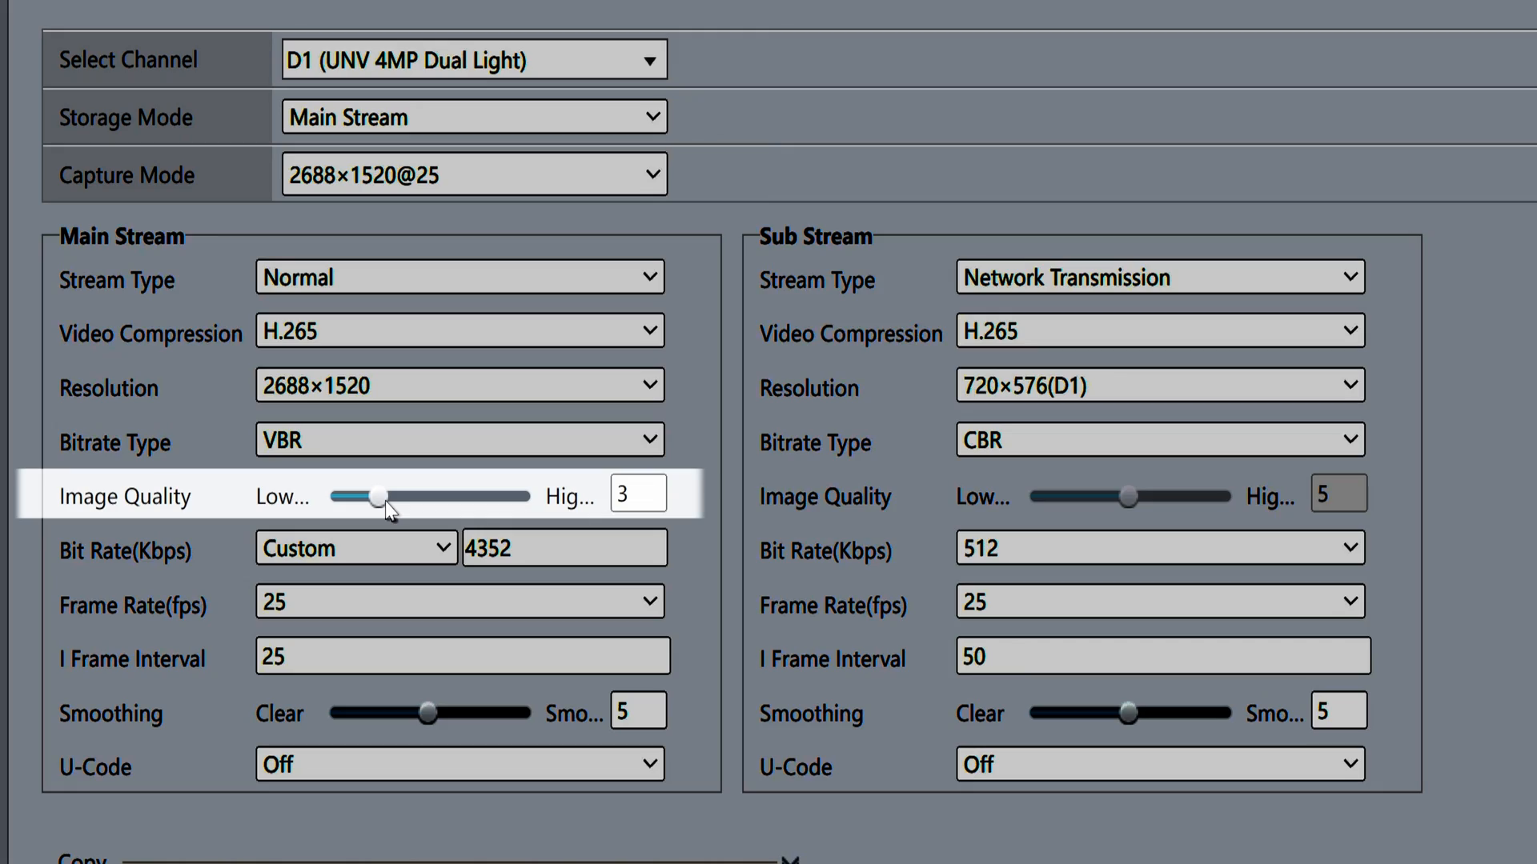
{"action": "left_click_drag", "start_coordinate": [381, 496], "coordinate": [422, 497]}
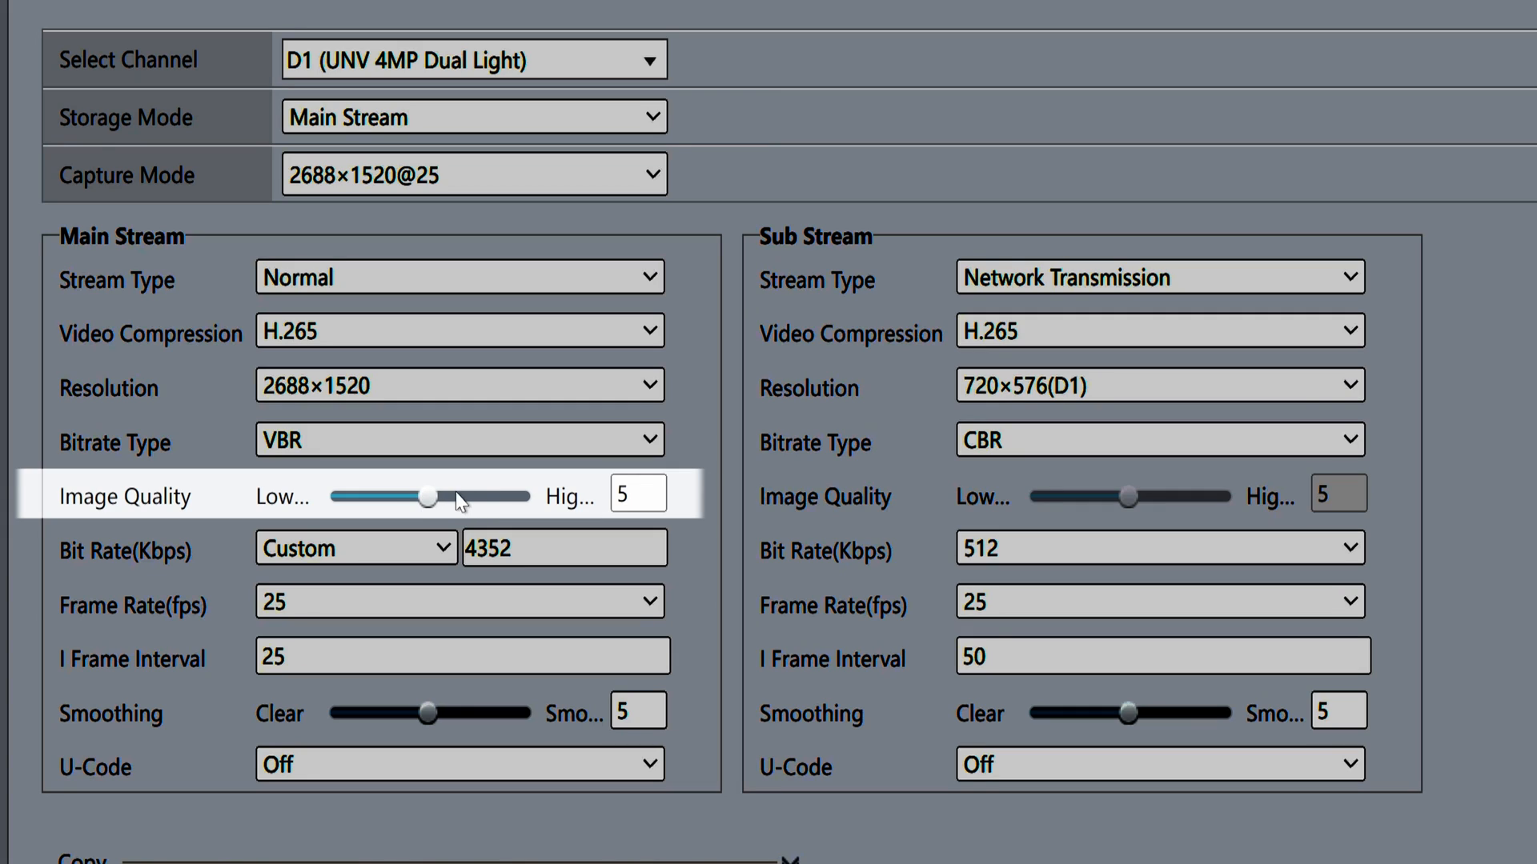
{"action": "left_click_drag", "start_coordinate": [425, 498], "coordinate": [453, 497]}
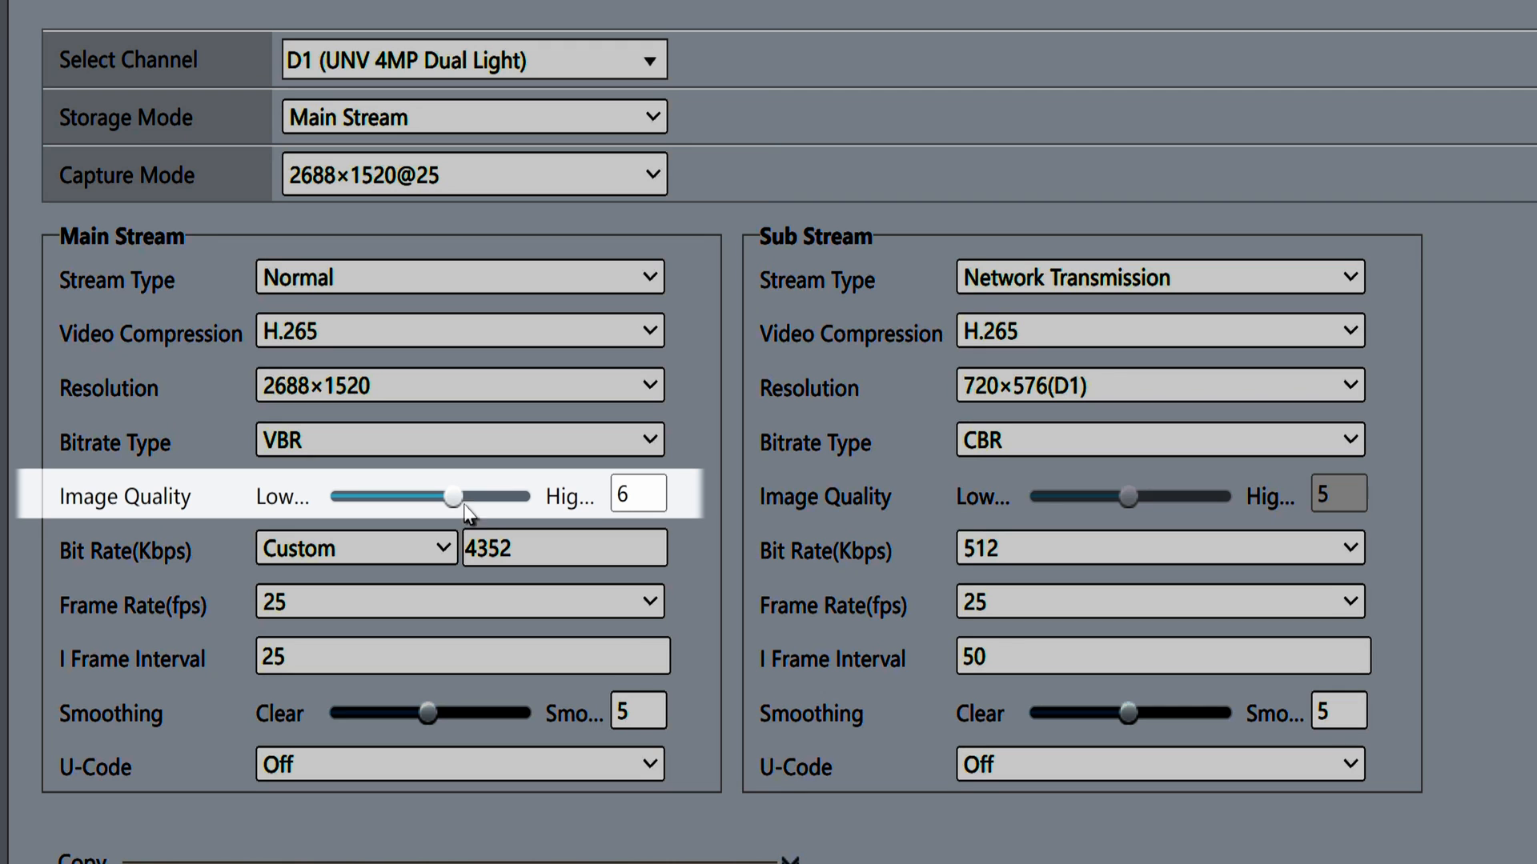
{"action": "left_click_drag", "start_coordinate": [454, 497], "coordinate": [477, 496]}
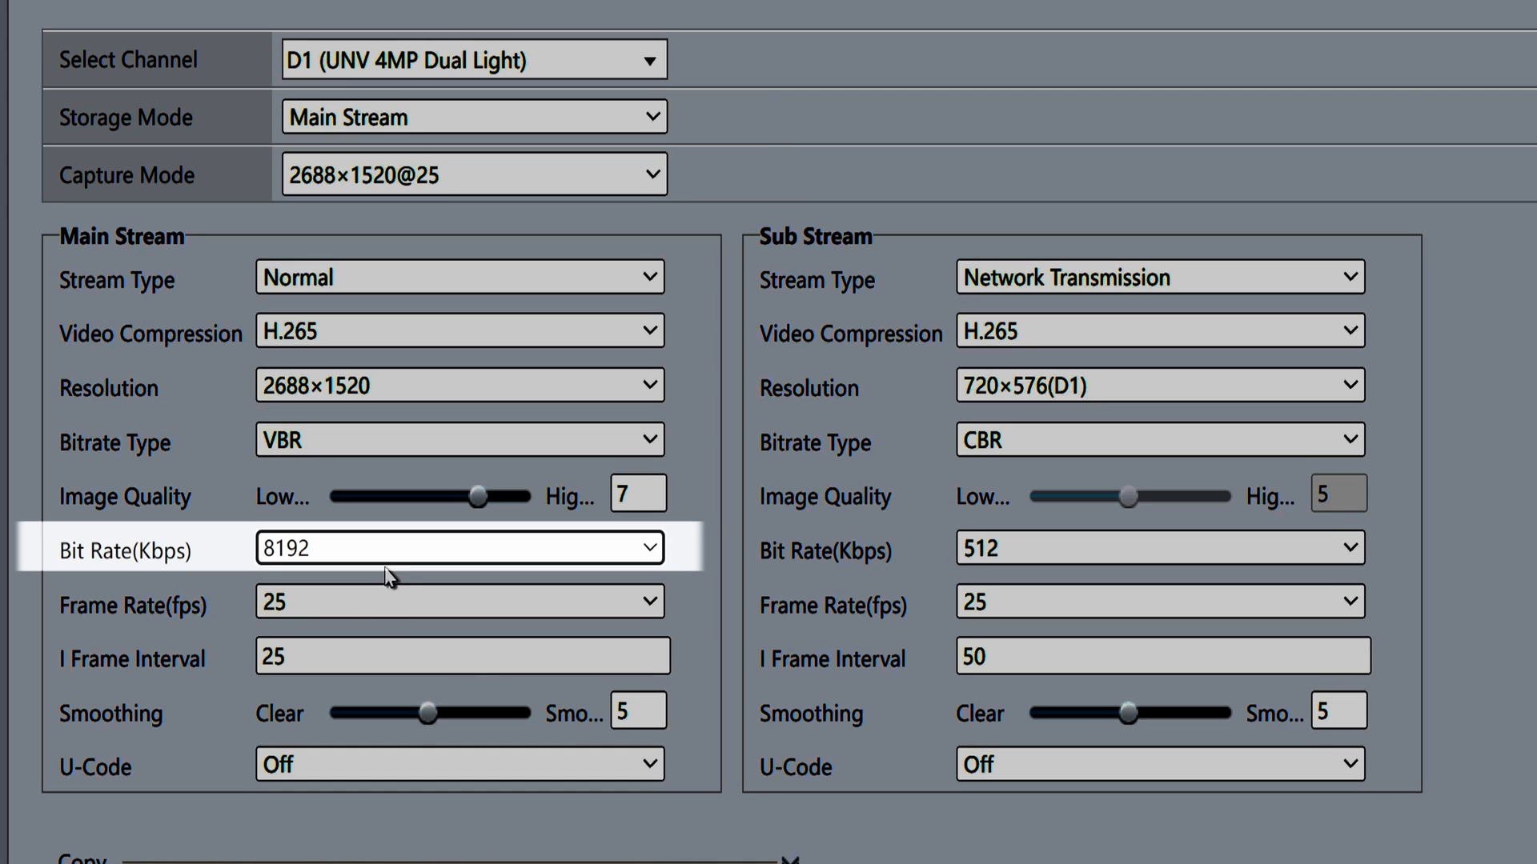
Set the Main Stream bit rate to 5120 Kbps, replacing 8192.
{"action": "type", "text": "5120"}
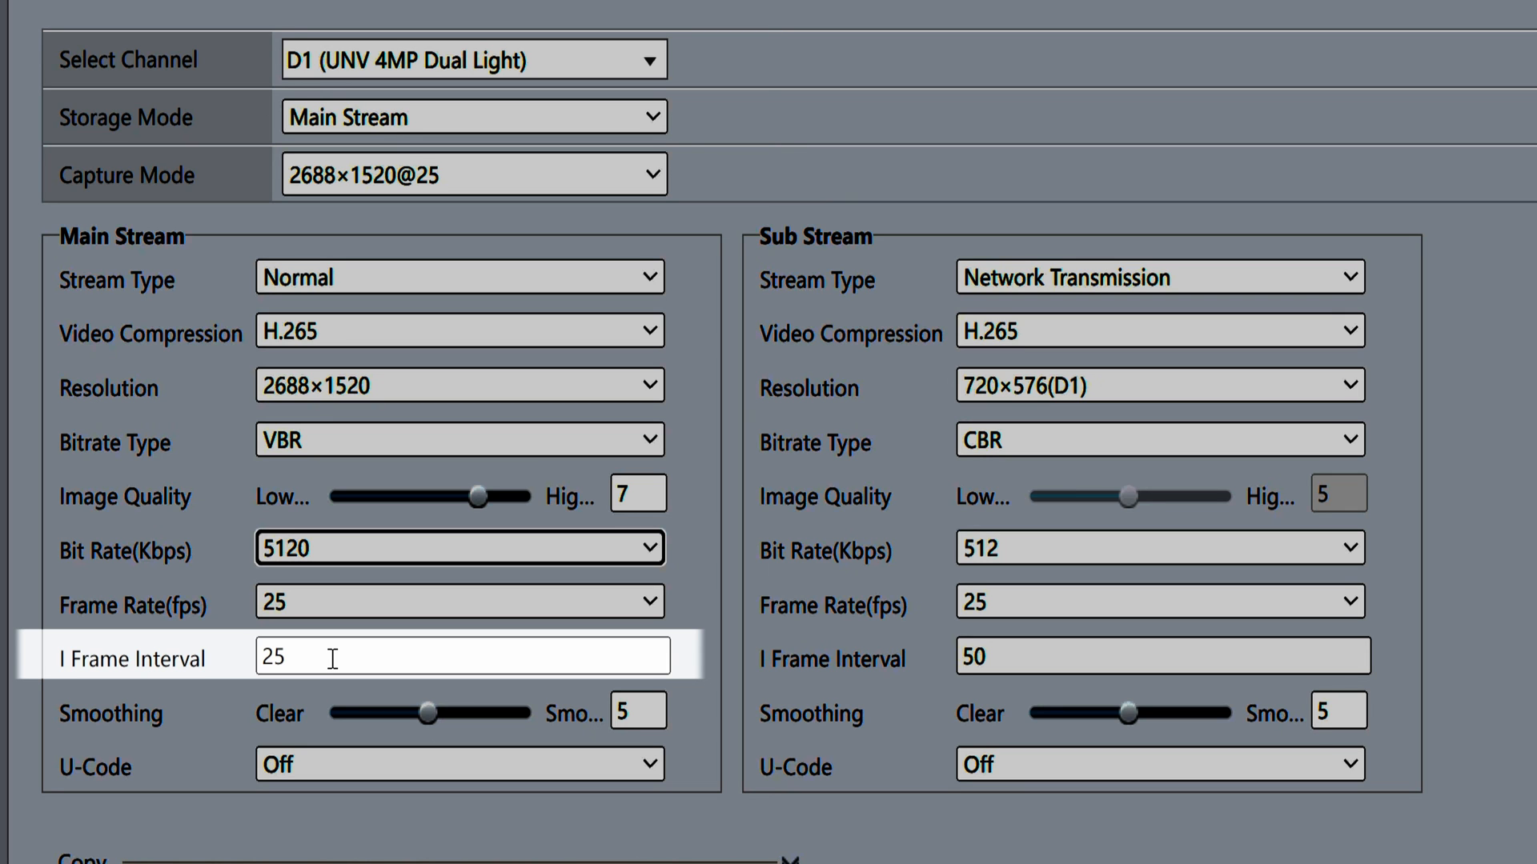
{"action": "type", "text": "50"}
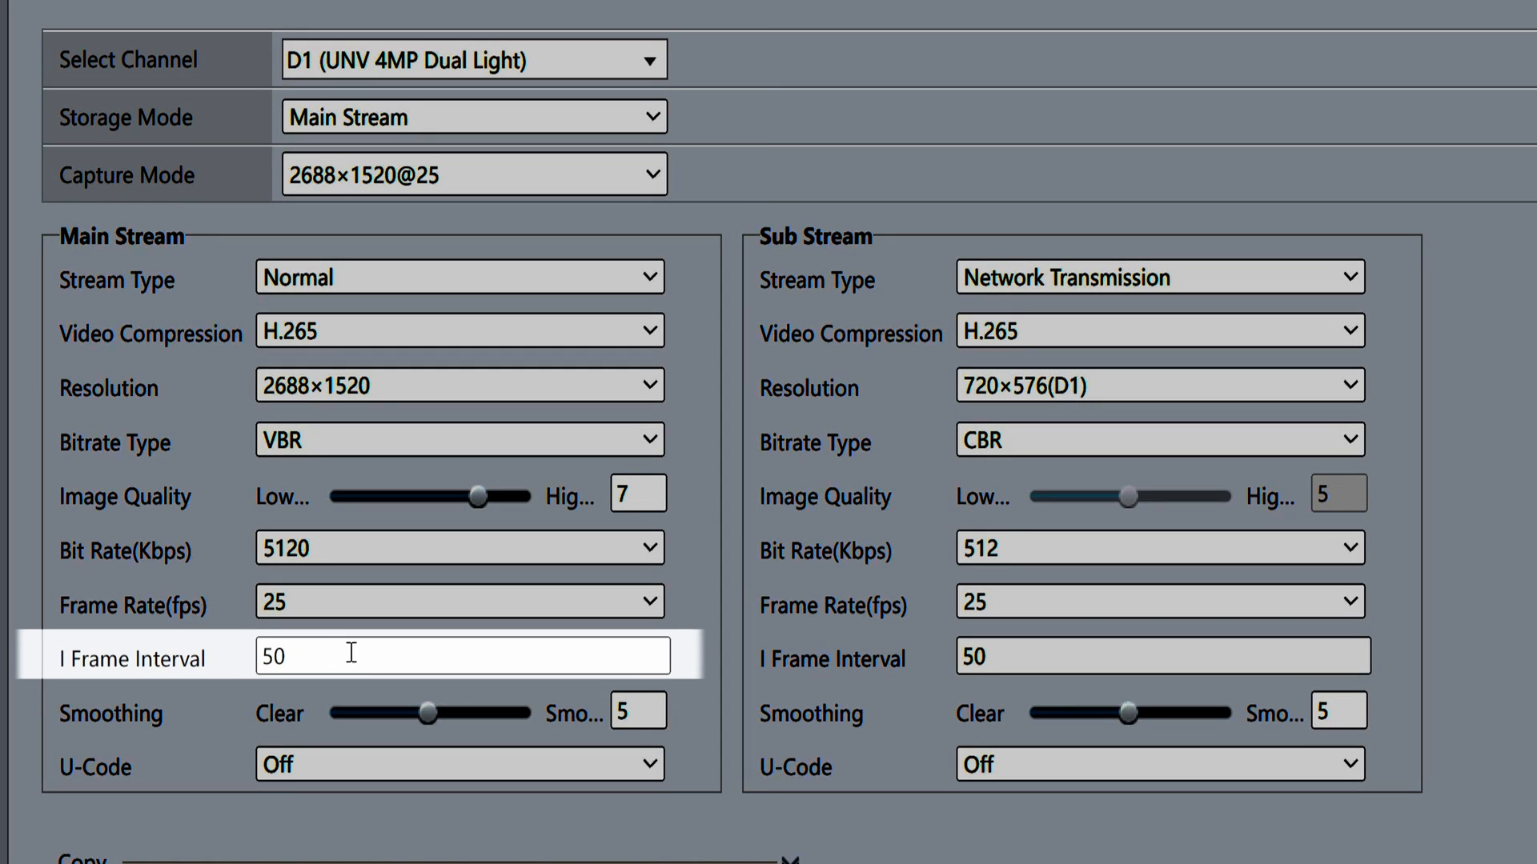
{"action": "left_click", "coordinate": [461, 655]}
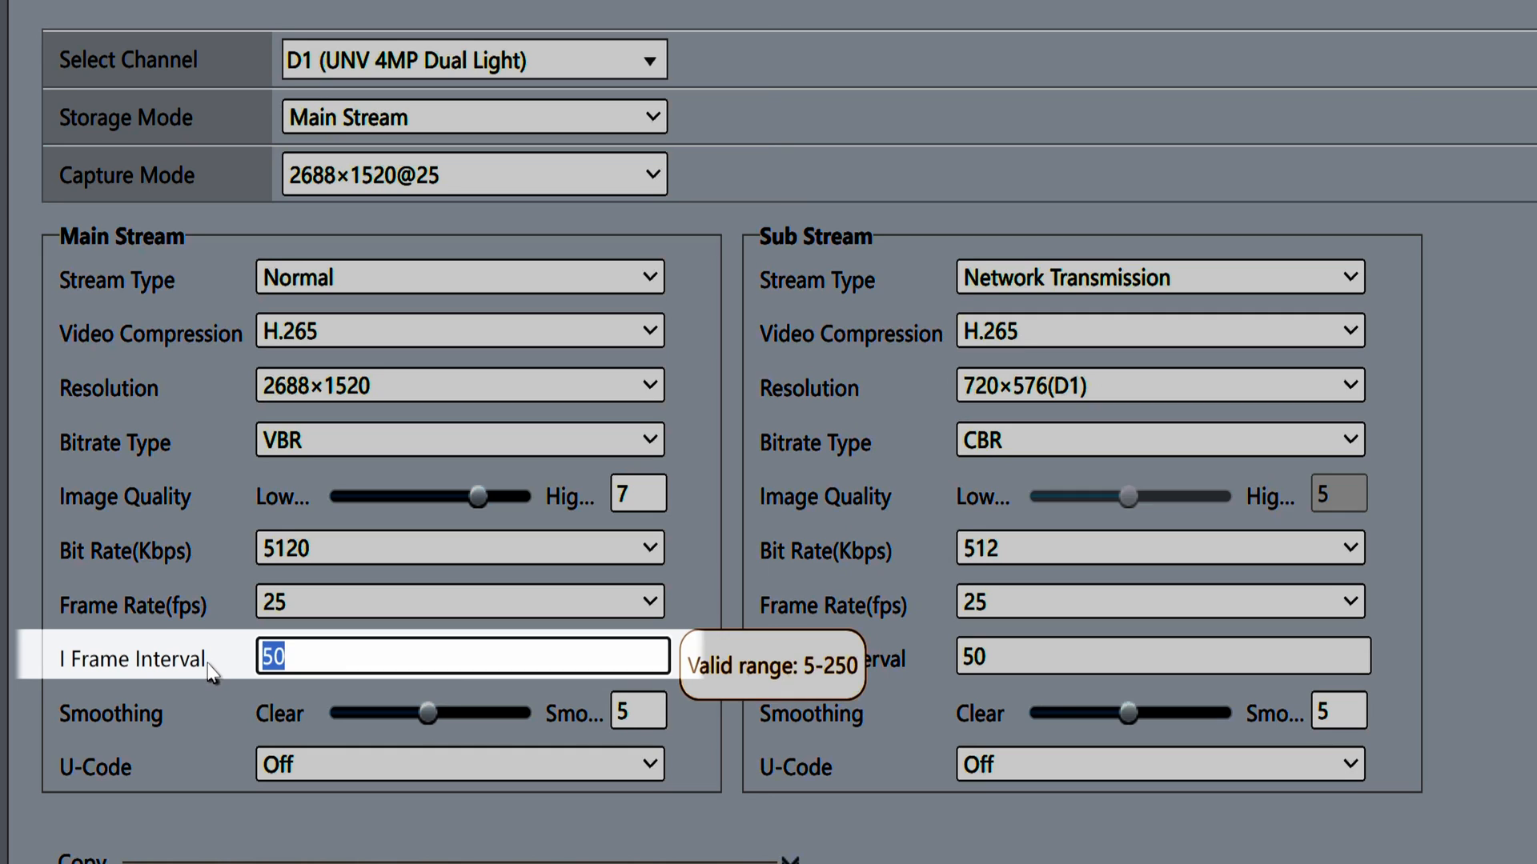
{"action": "type", "text": "25"}
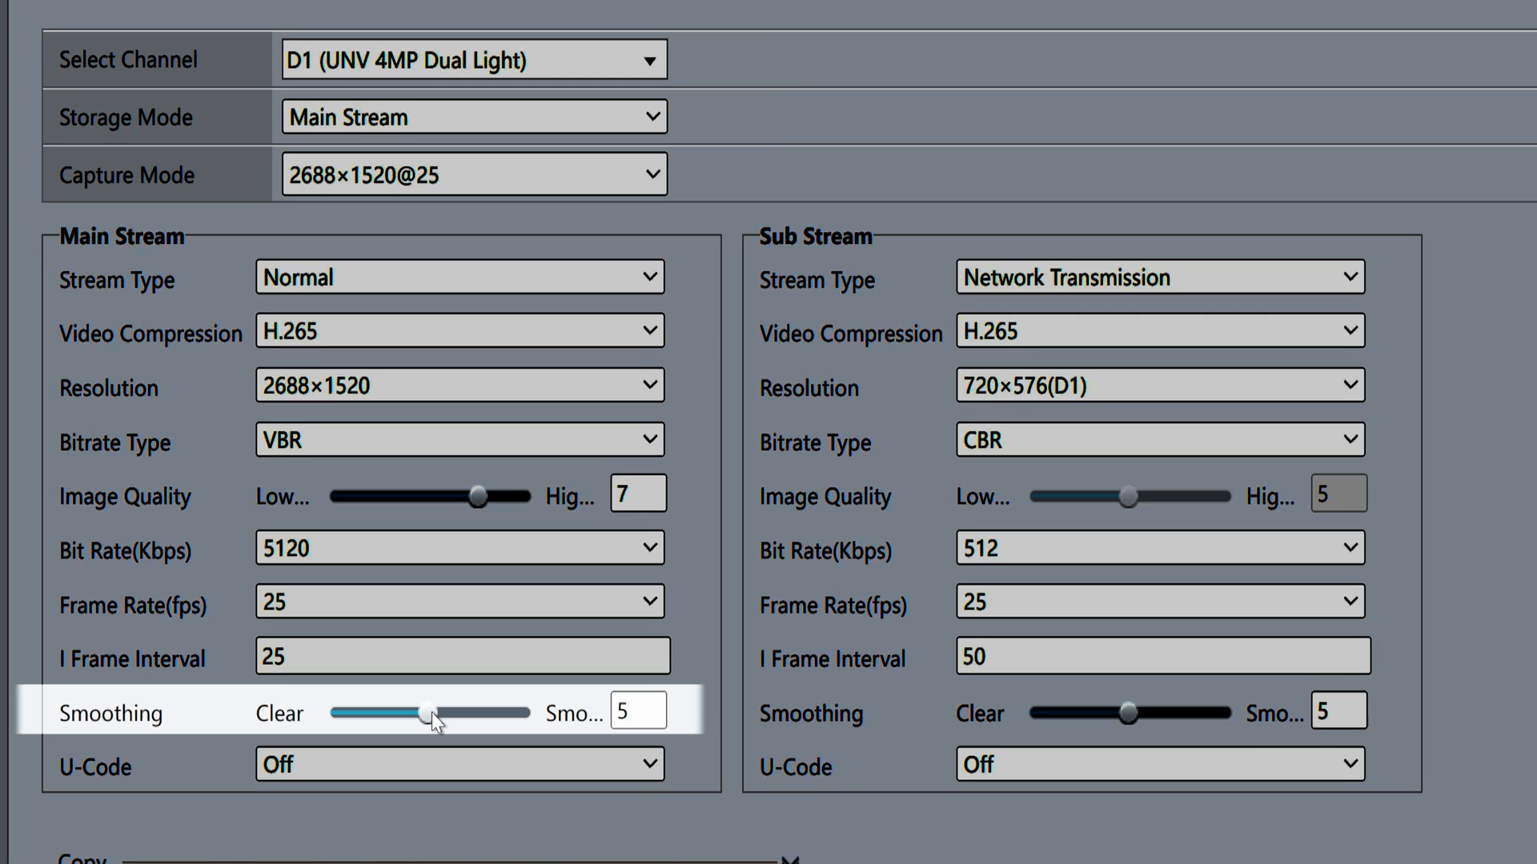
{"action": "left_click_drag", "start_coordinate": [426, 714], "coordinate": [453, 714]}
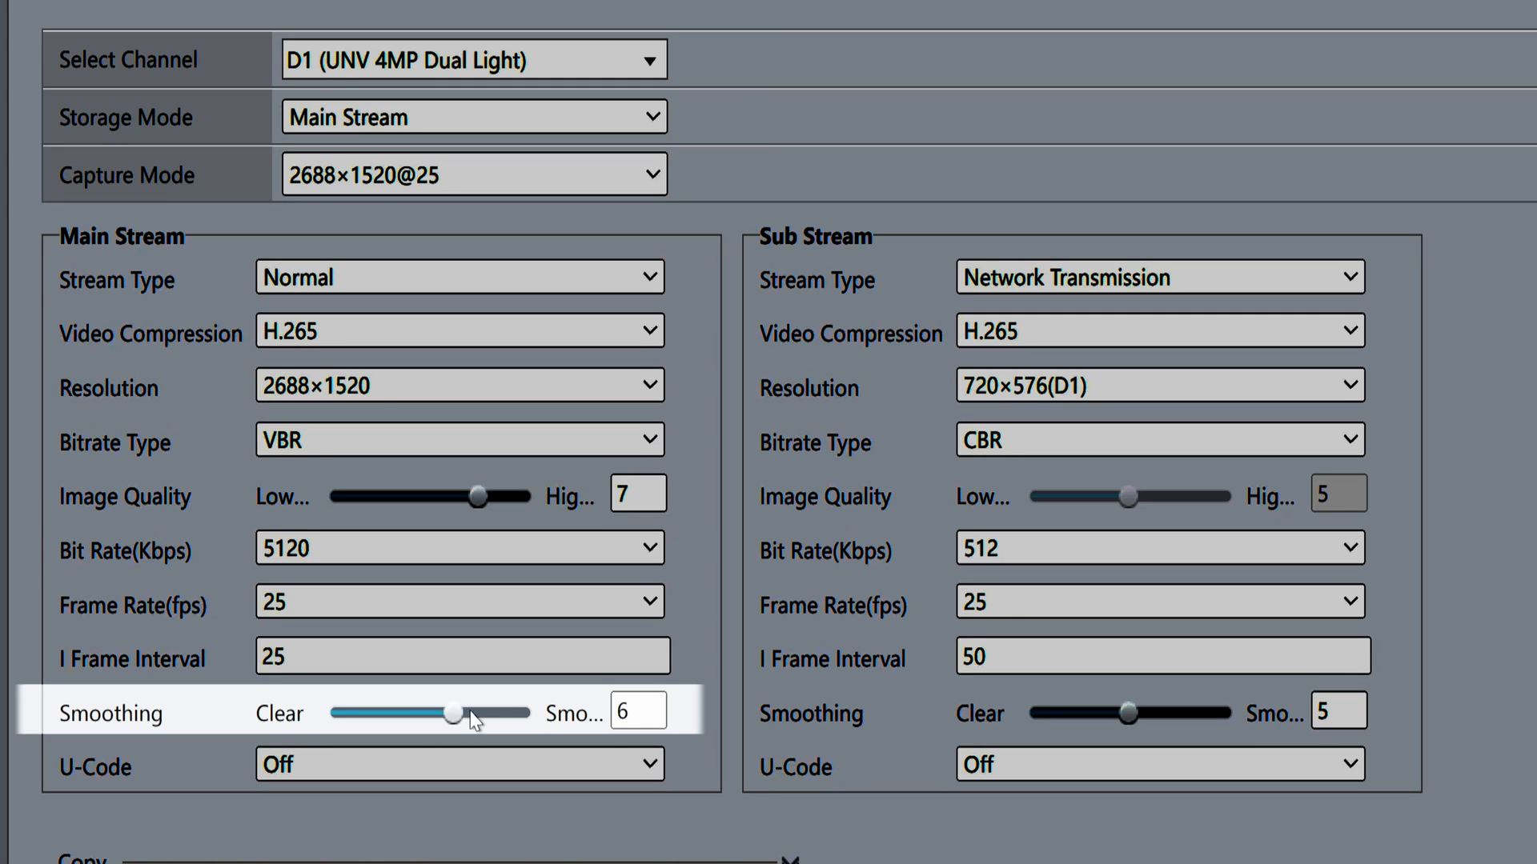
{"action": "left_click_drag", "start_coordinate": [451, 714], "coordinate": [530, 714]}
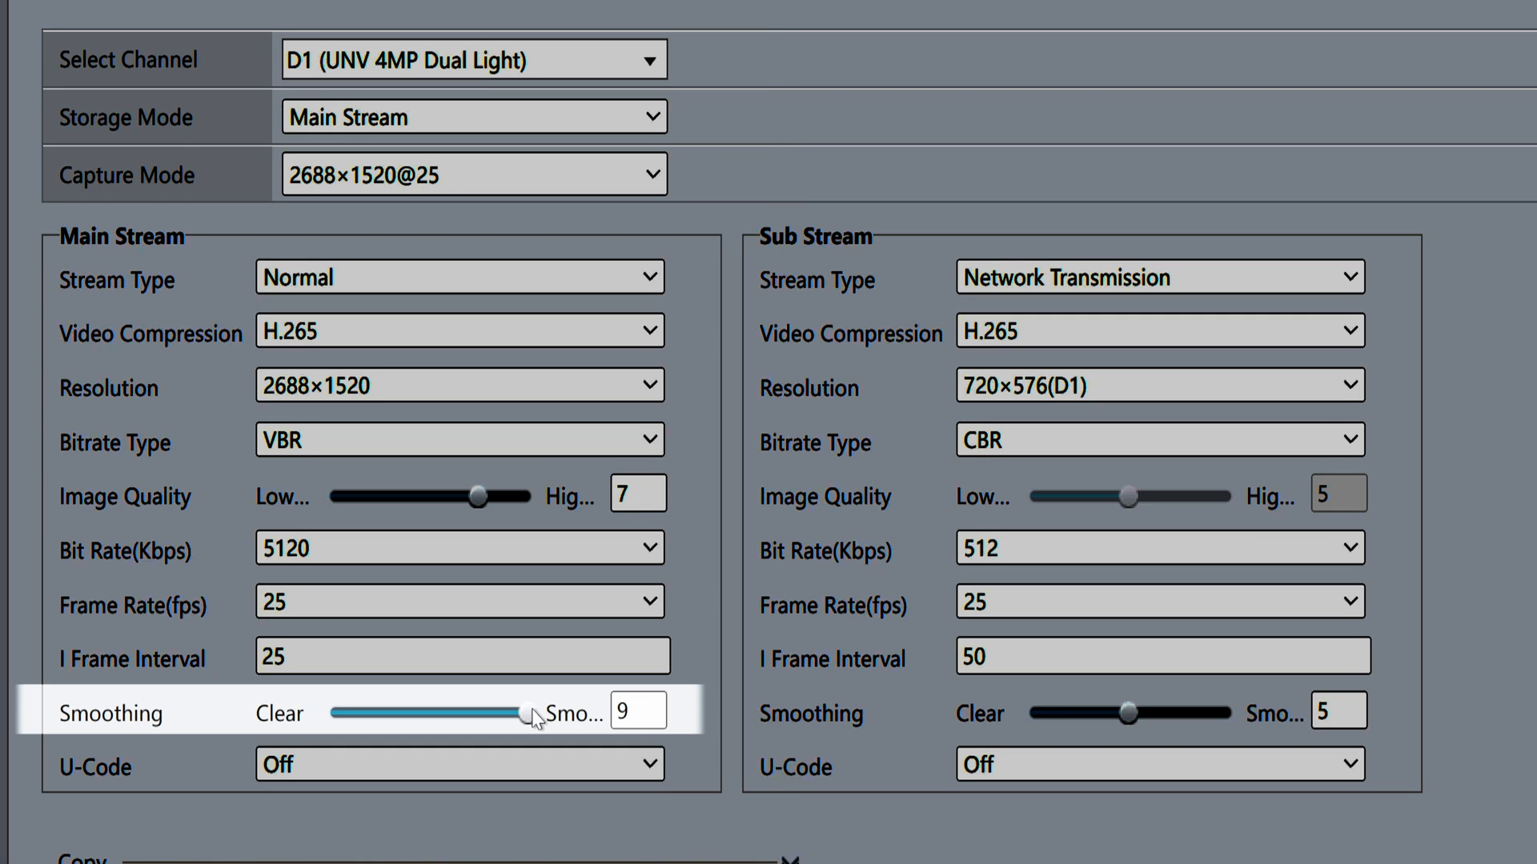
{"action": "left_click_drag", "start_coordinate": [530, 714], "coordinate": [429, 714]}
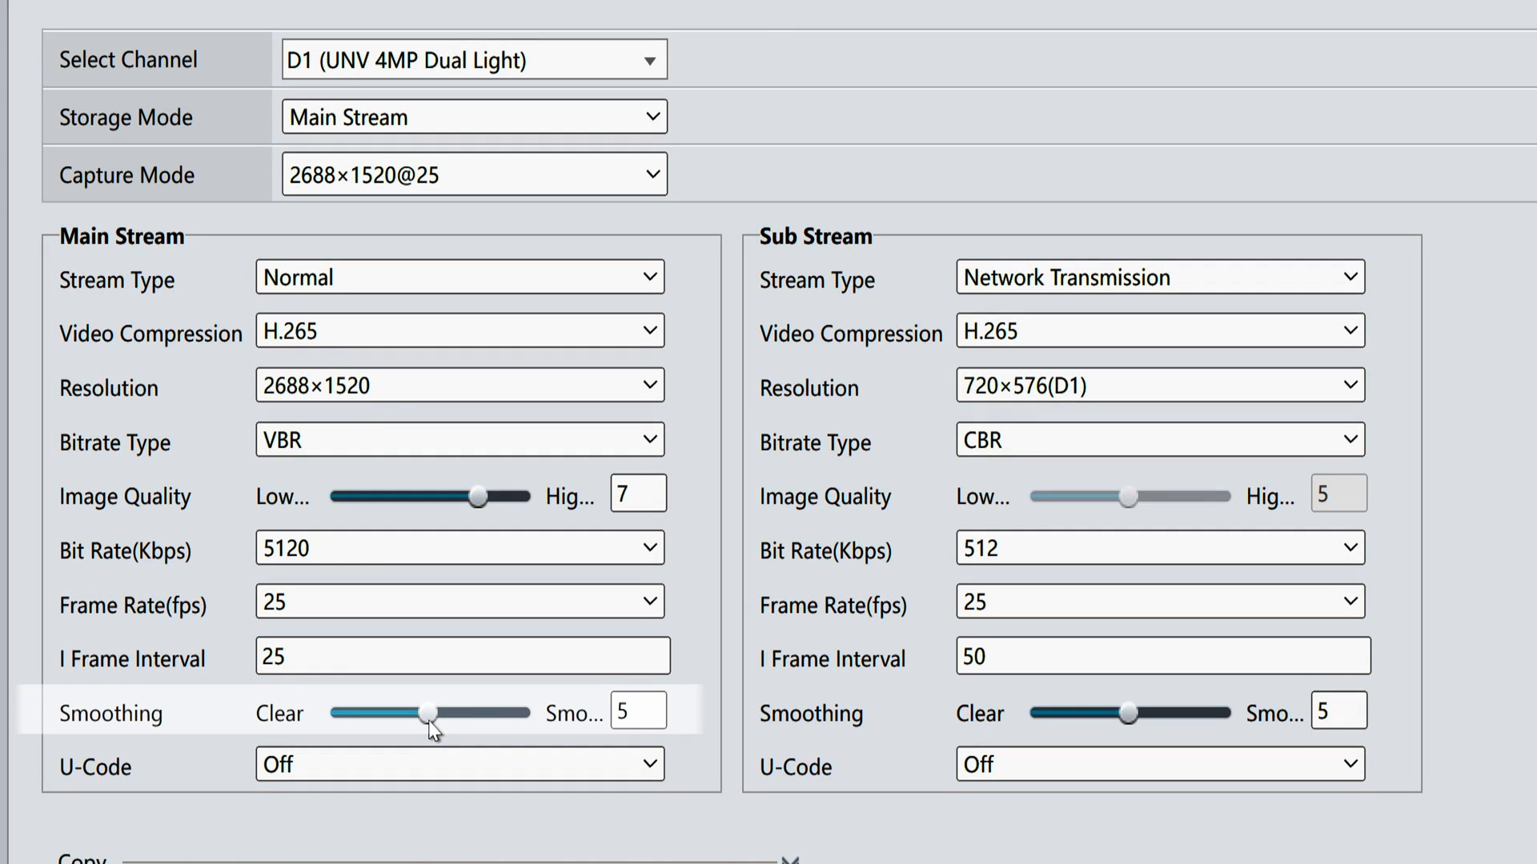
{"action": "mouse_move", "coordinate": [399, 785]}
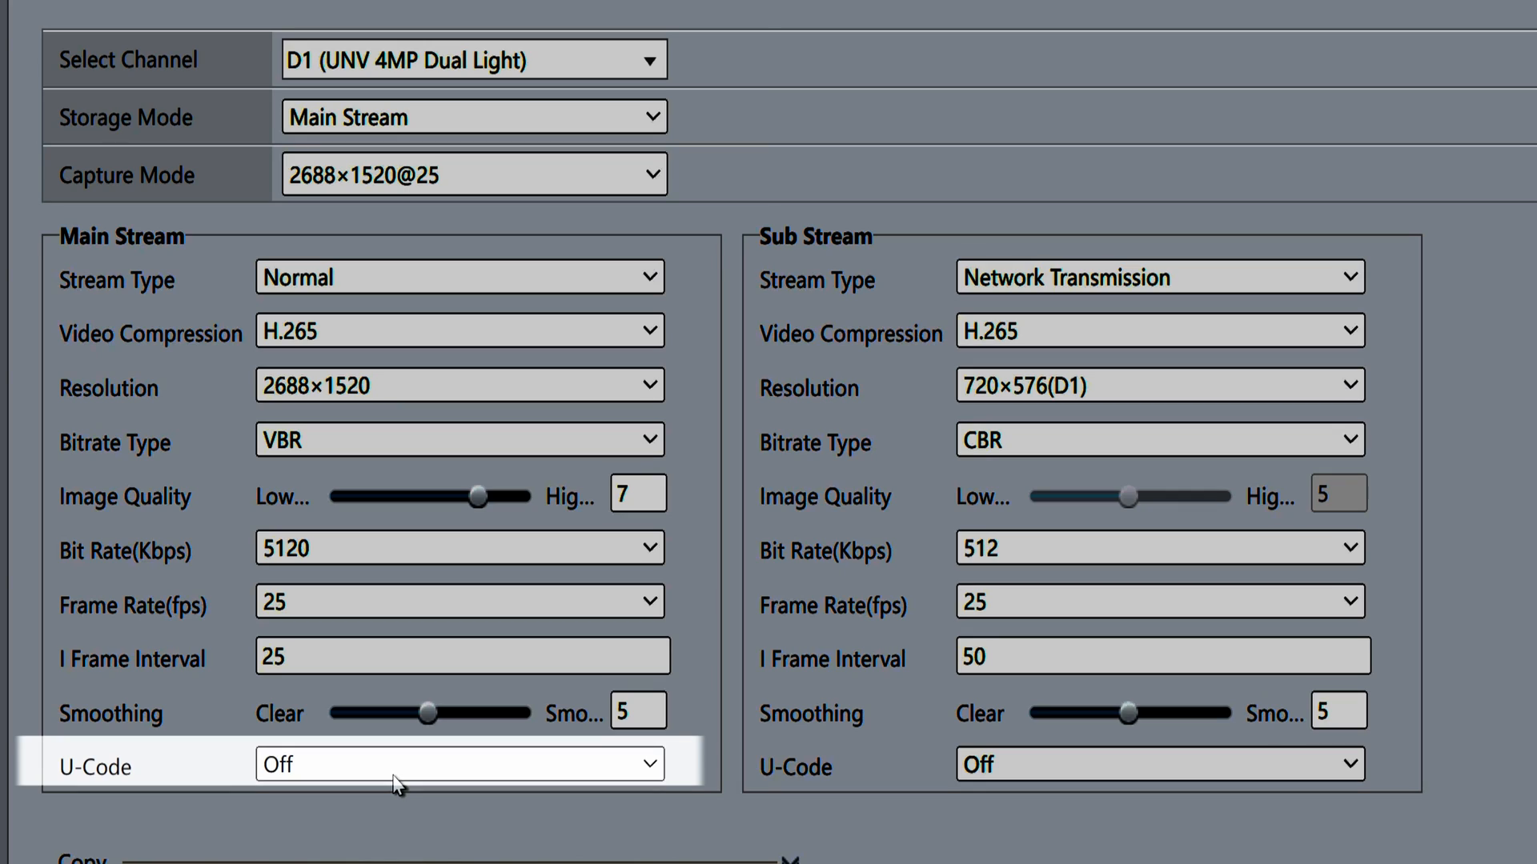
{"action": "mouse_move", "coordinate": [397, 831]}
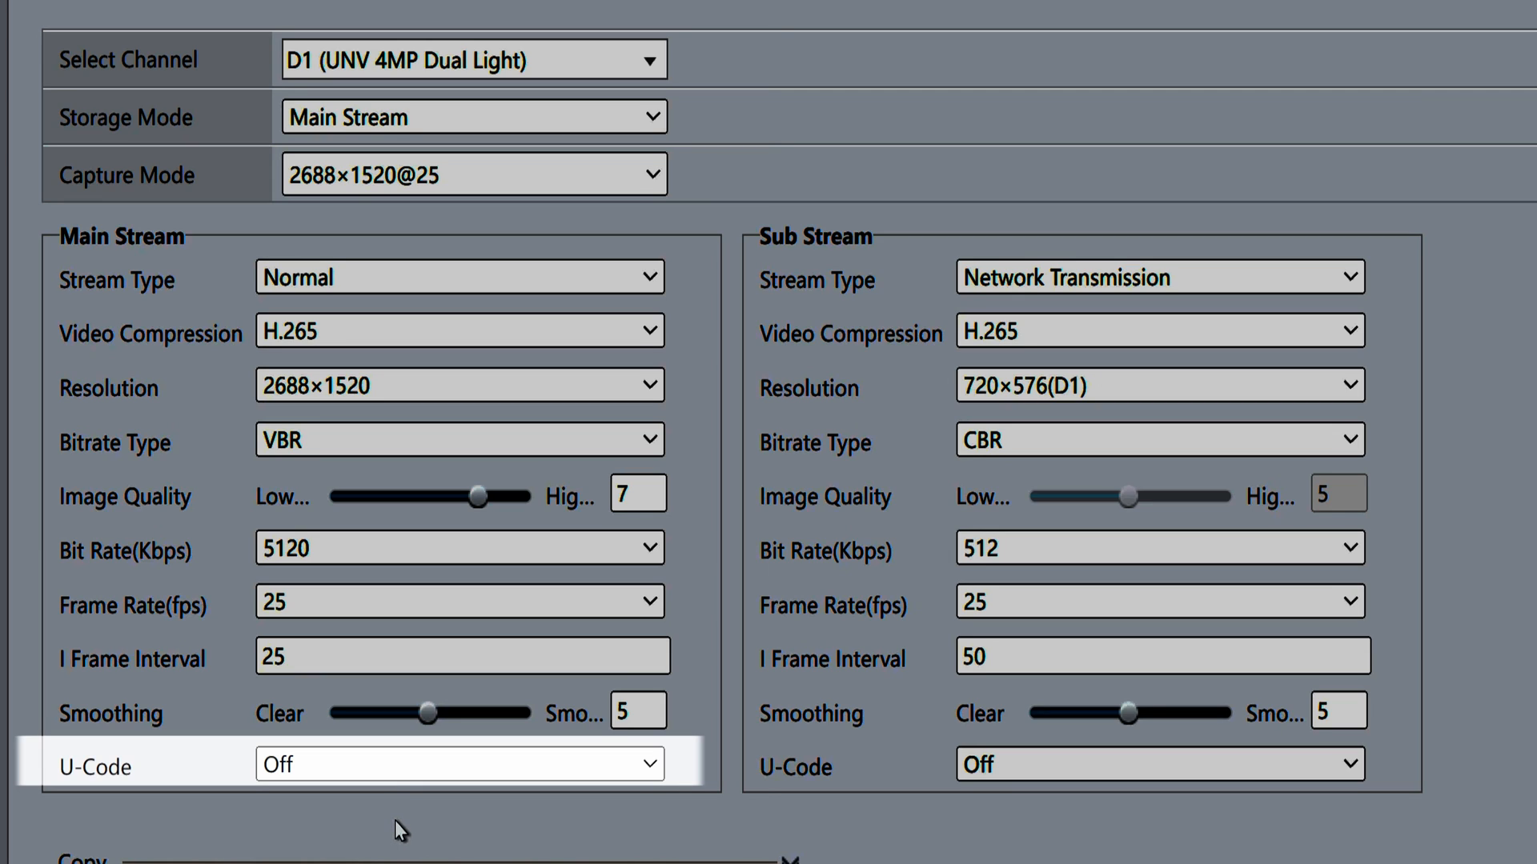